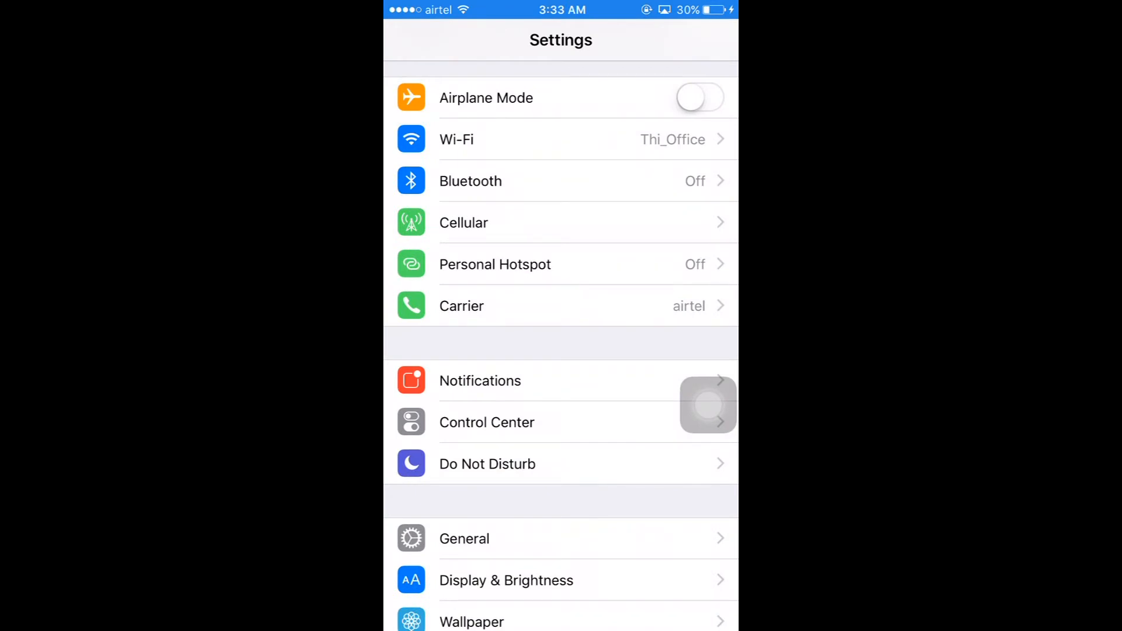
# Step: Navigate from General into About and on to the iPhone's Legal information page
pyautogui.click(464, 537)
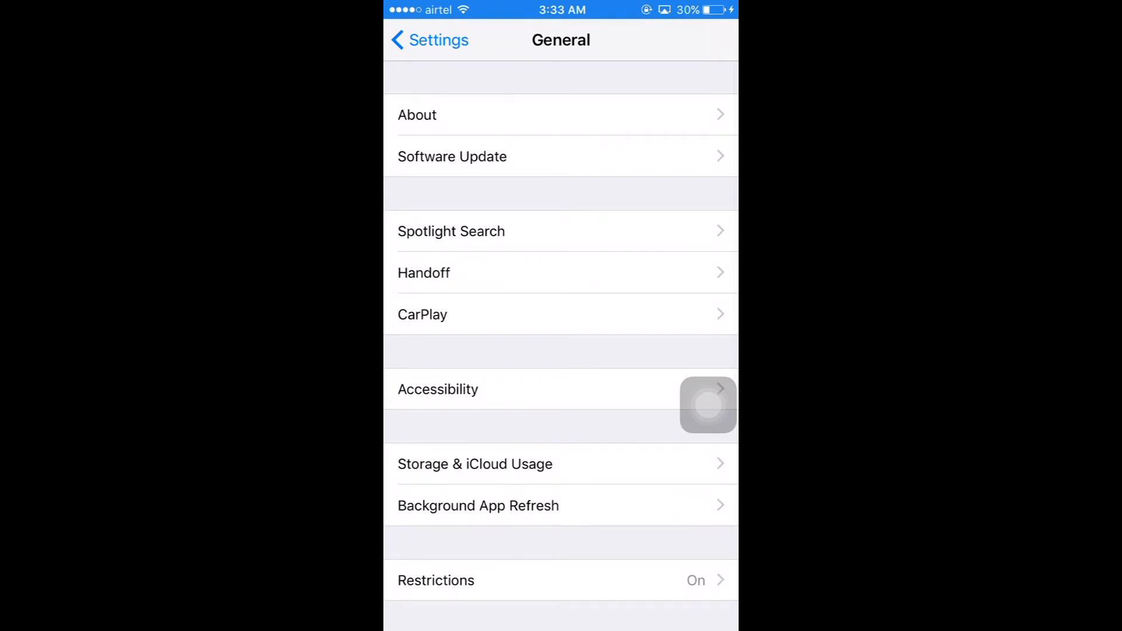
pyautogui.click(417, 114)
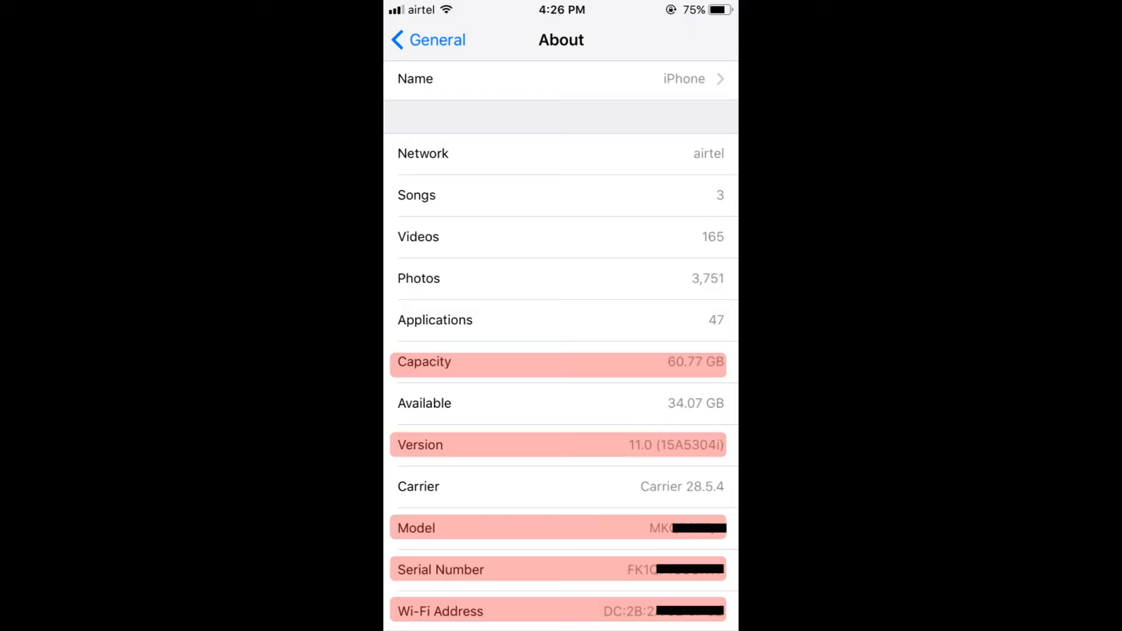
pyautogui.scroll(-3)
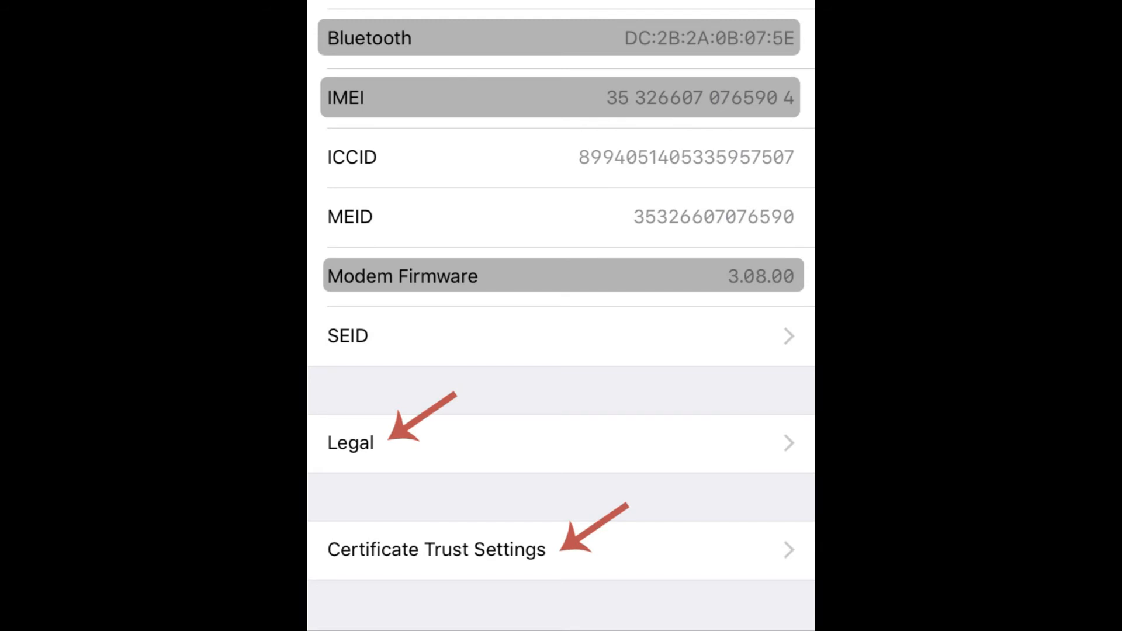
pyautogui.click(350, 442)
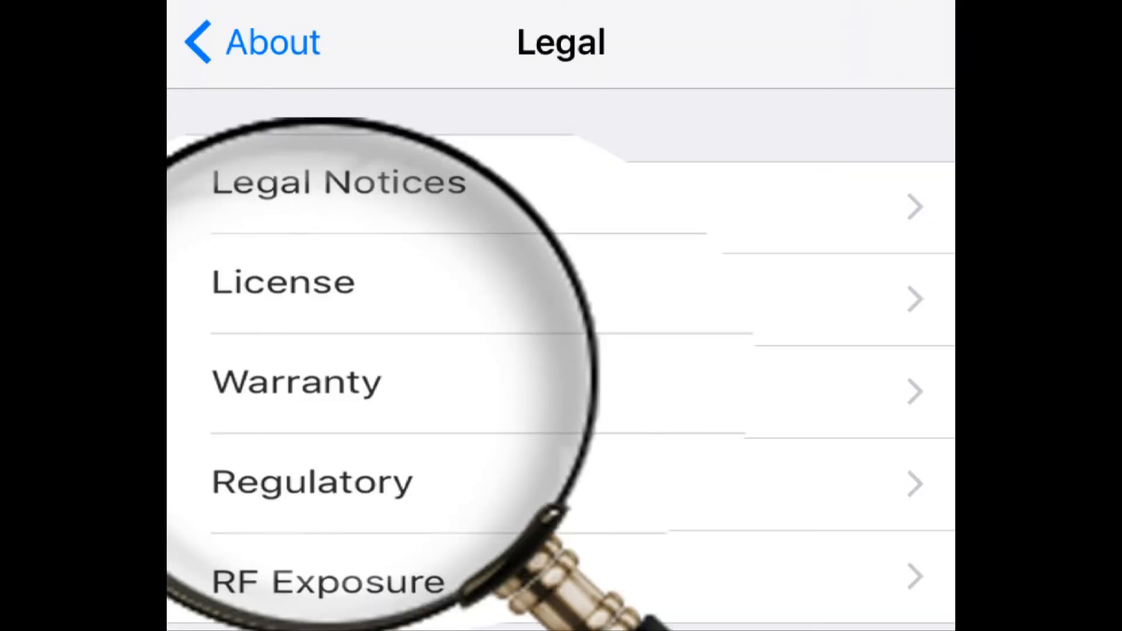